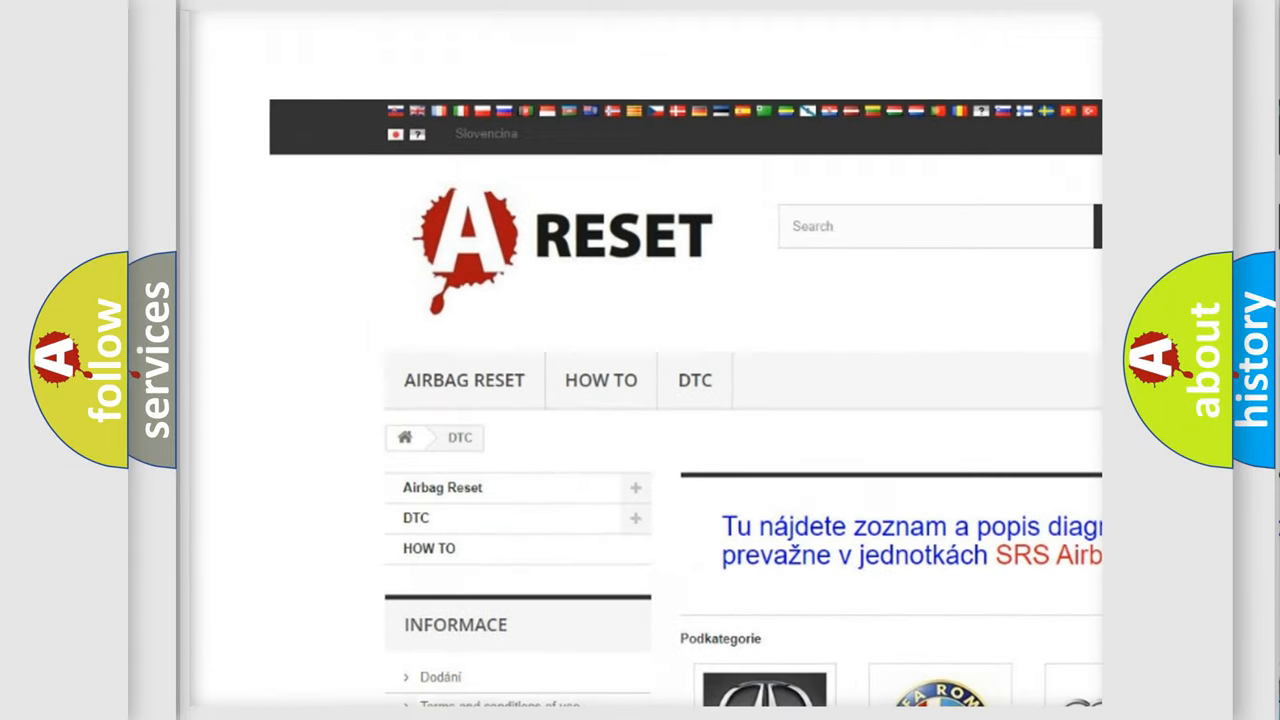
Reach the Lincoln DTC code list from the brand catalogue and skim its fault codes such as B0001:13 and B1381
scroll(down, 3)
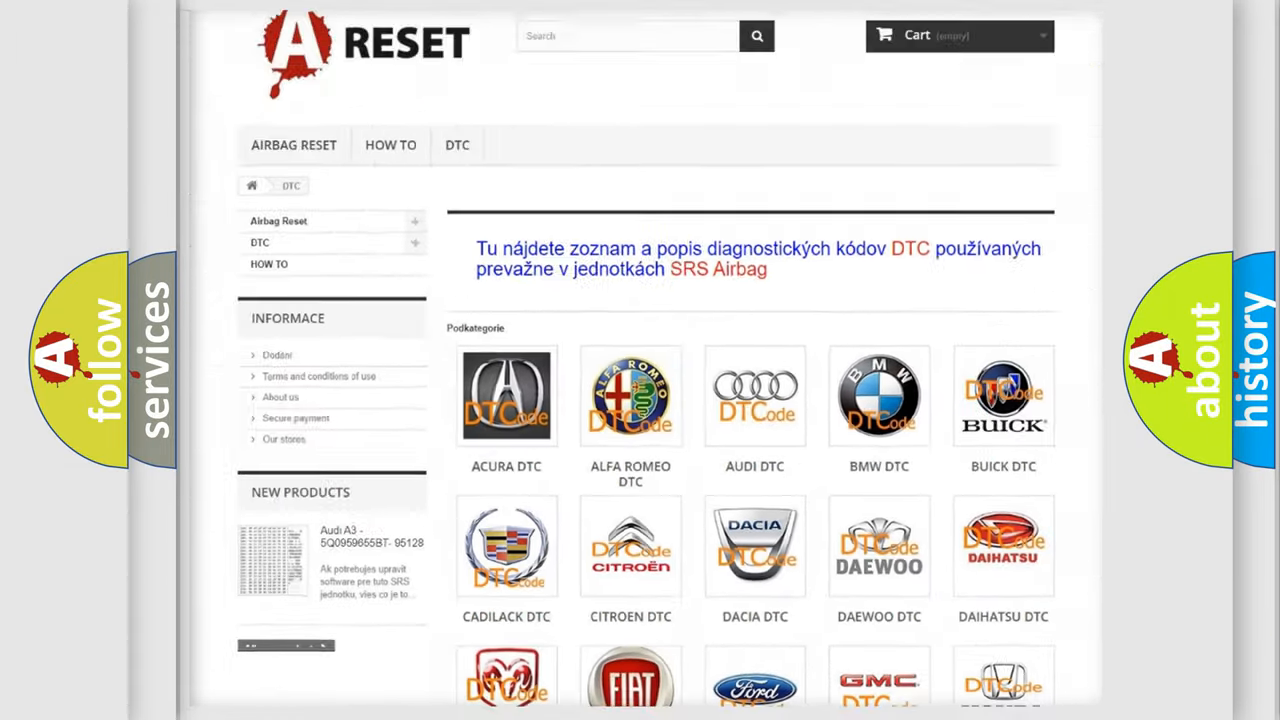
scroll(down, 3)
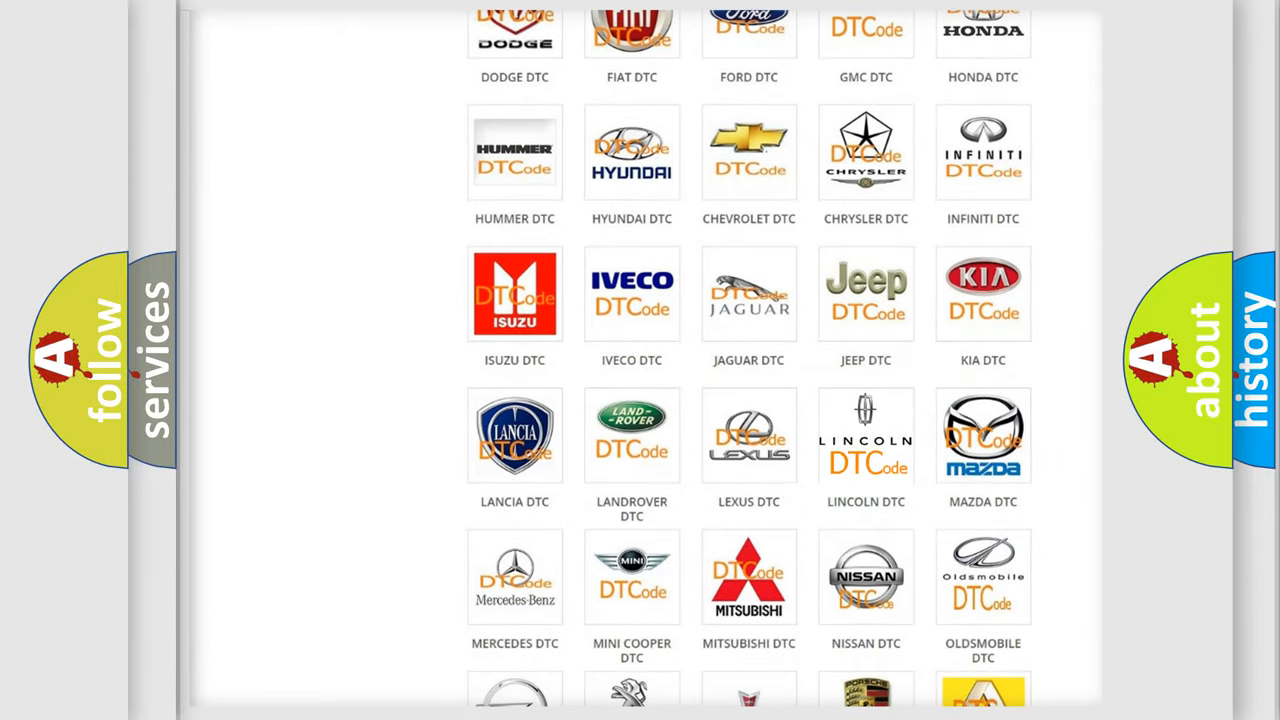
click(866, 436)
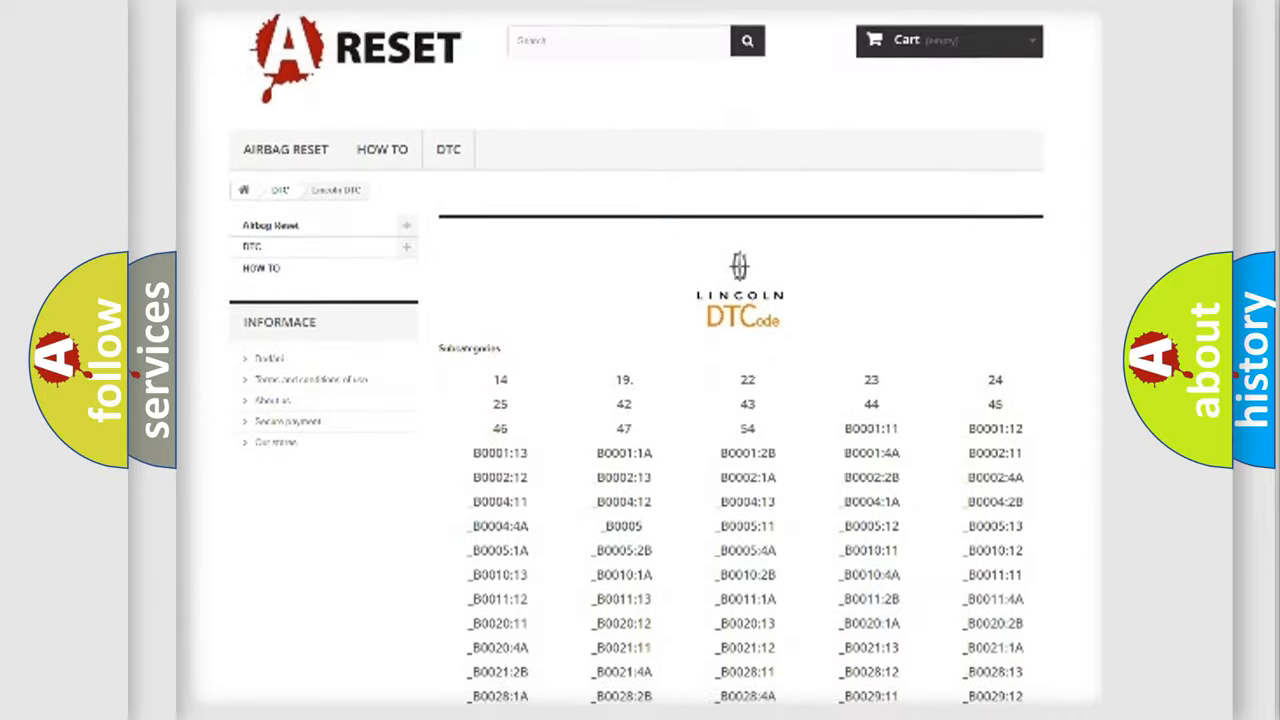
scroll(down, 3)
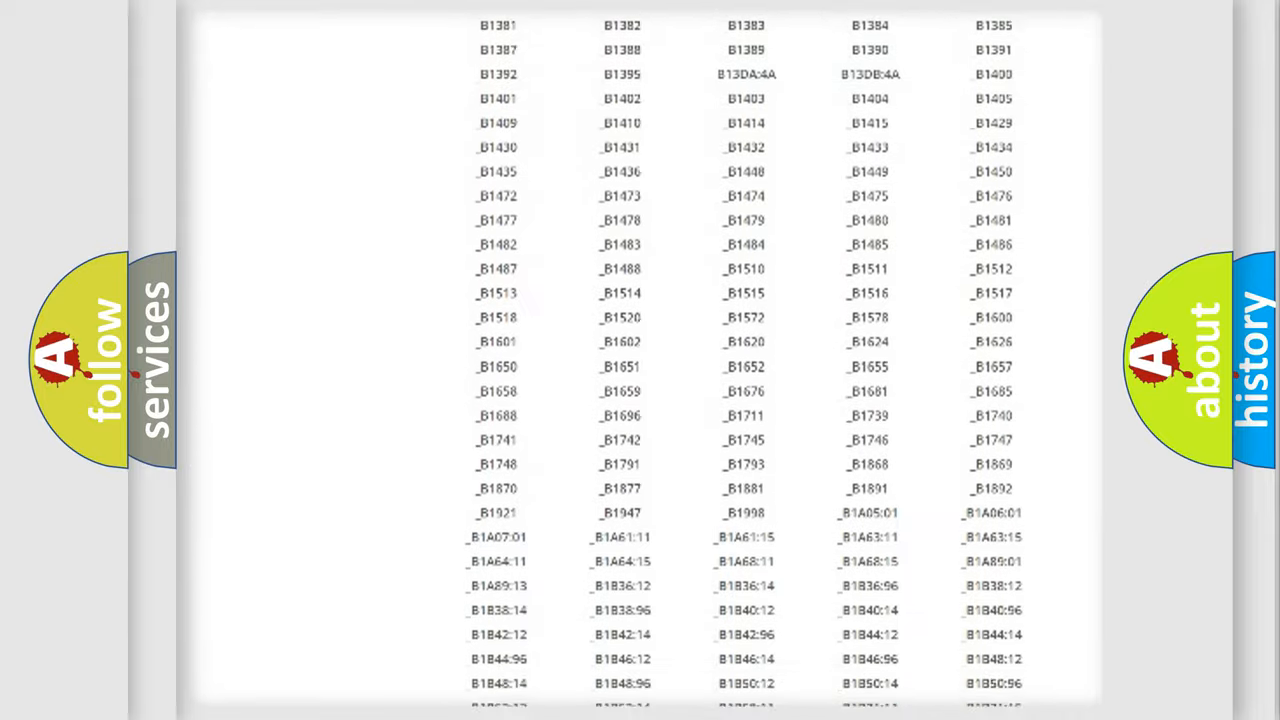
scroll(up, 3)
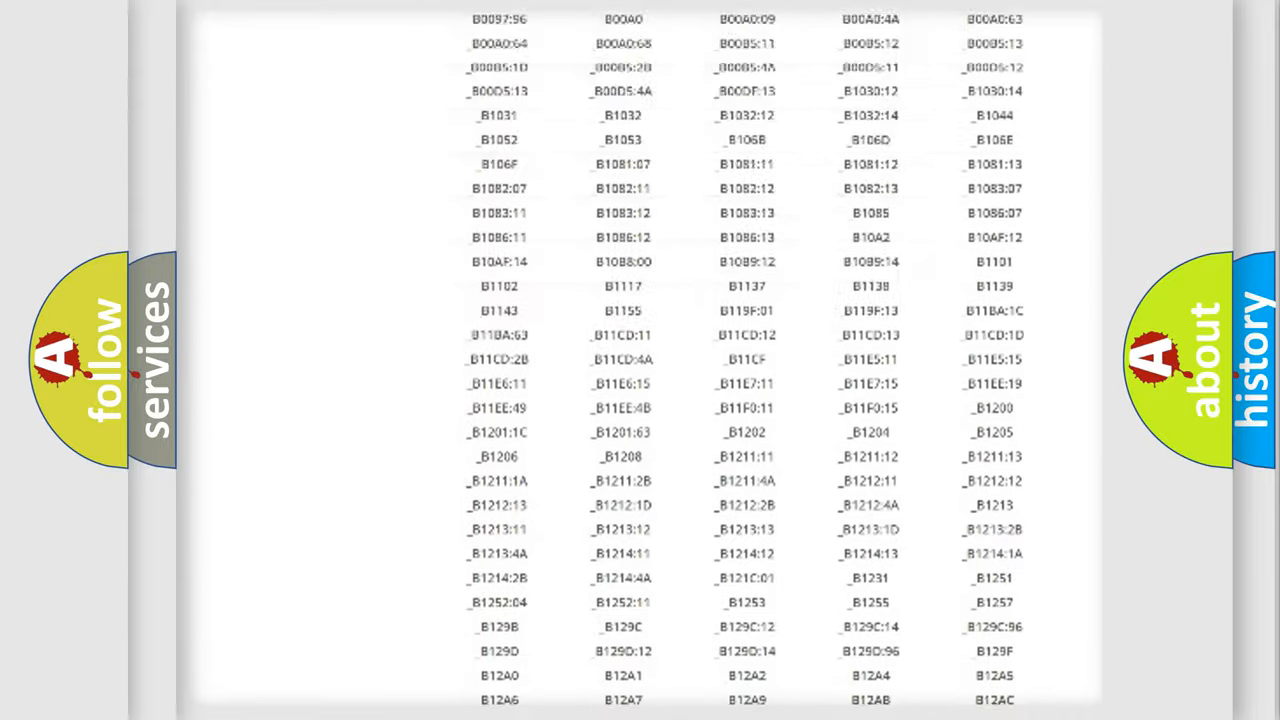
scroll(up, 3)
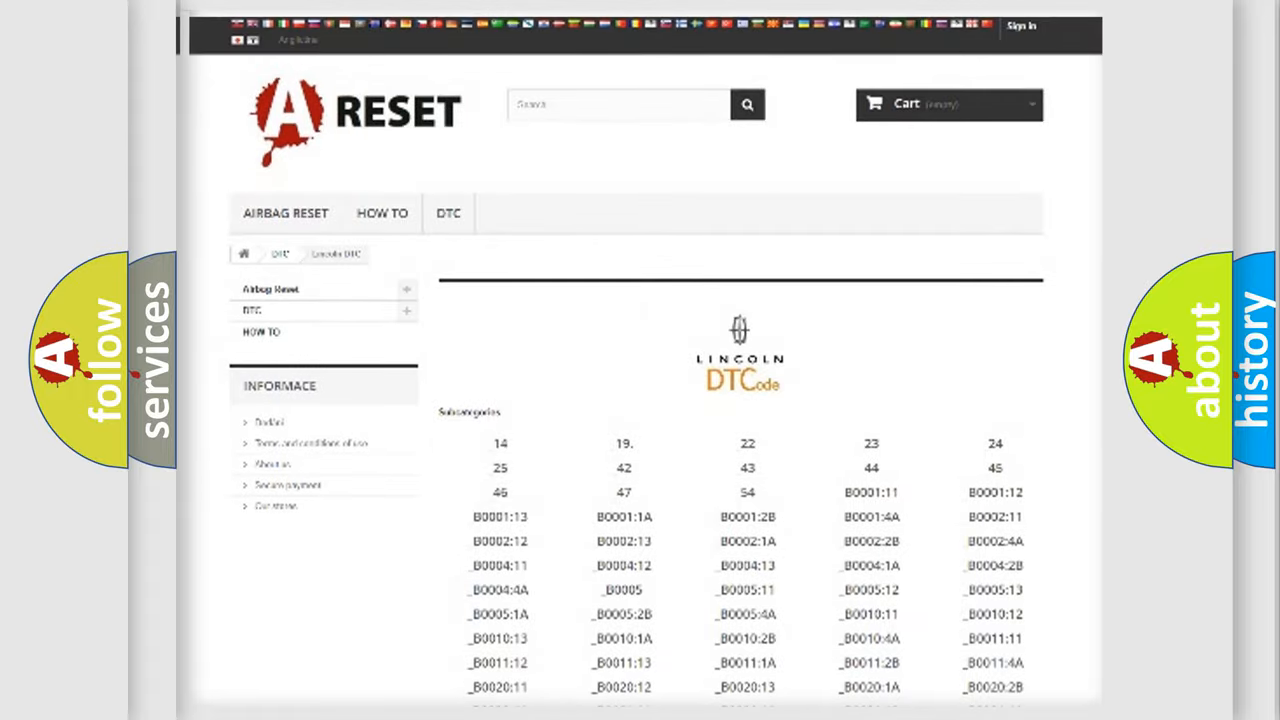